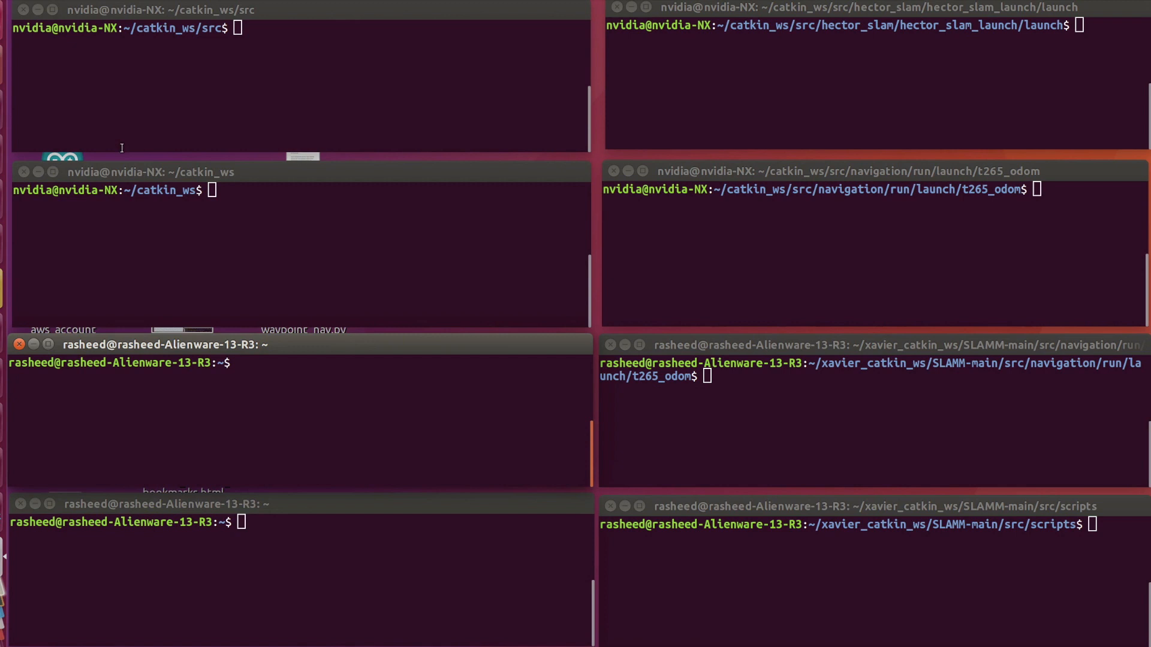
- Start roscore in the nvidia-NX terminal so the ROS master and rosout service come up
type("r")
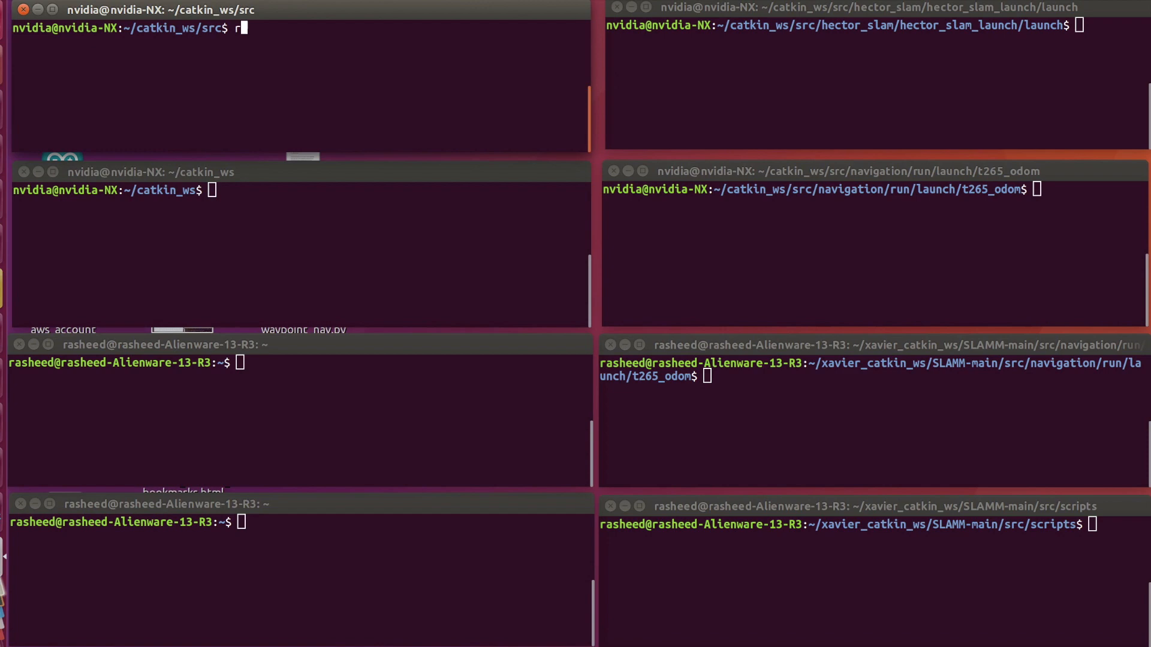
key("Return")
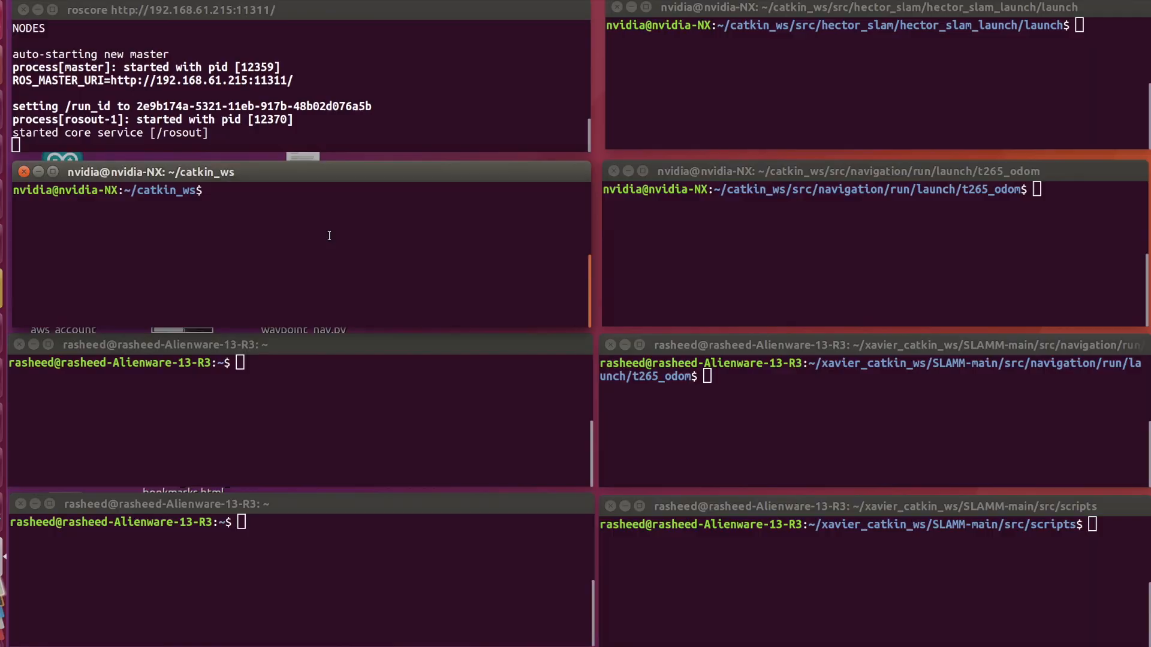
- Enter 'roslaunch ydlidar_ros TG.launch' in the catkin_ws terminal without running it yet
type("roslaunch")
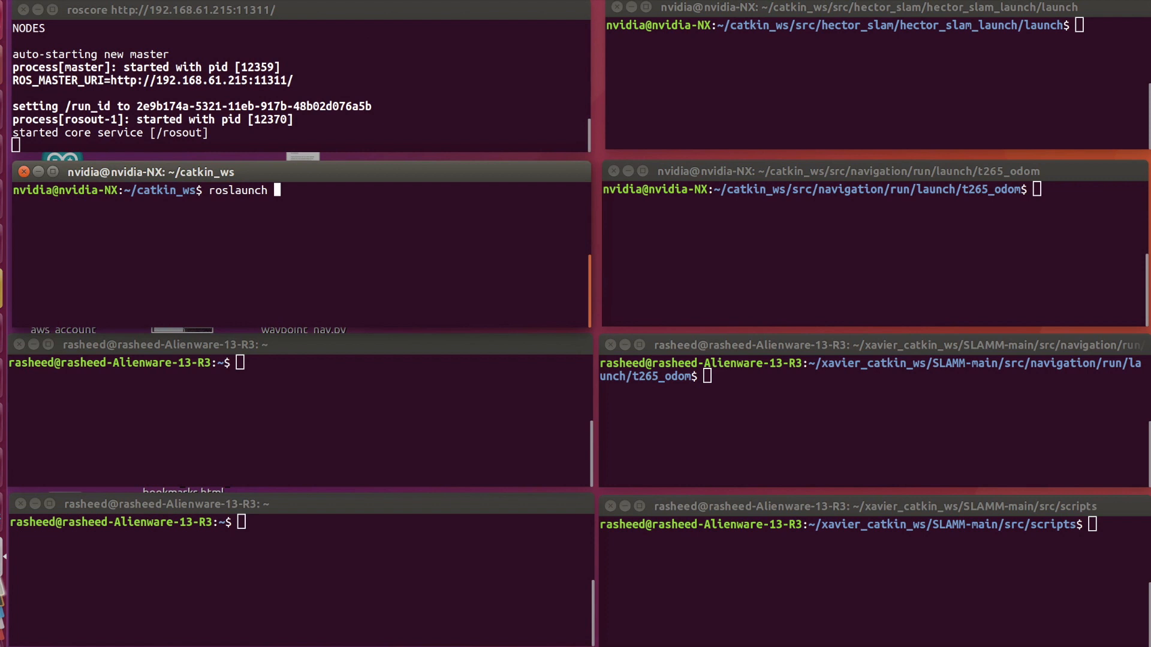
type("ydlidar_ros TG.launch")
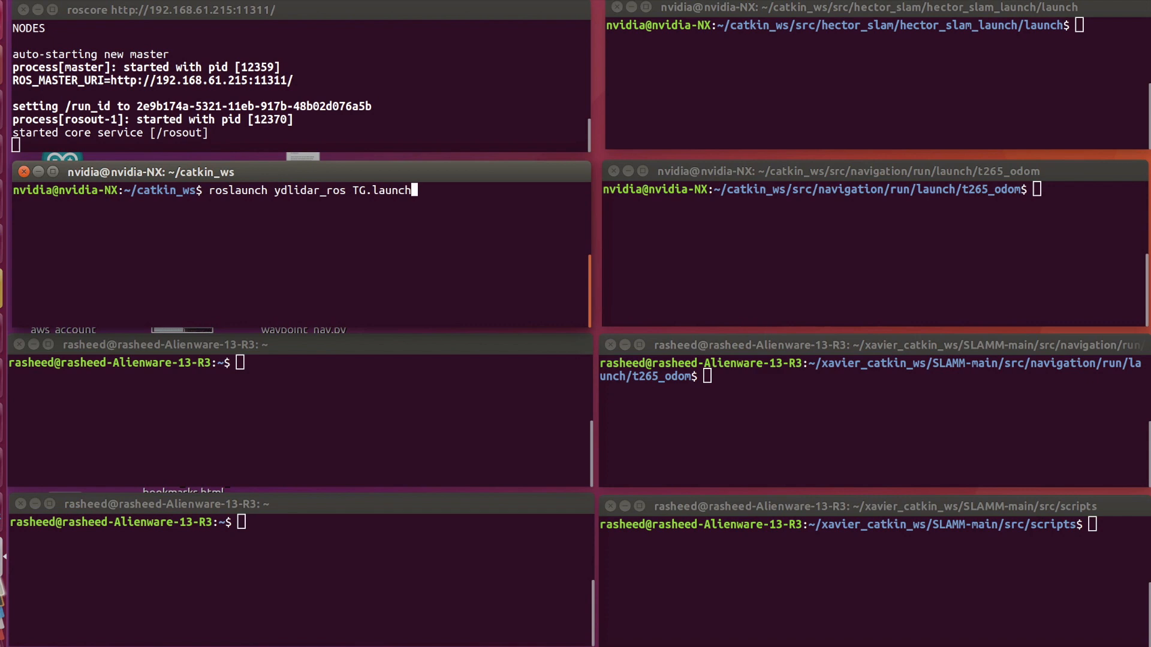